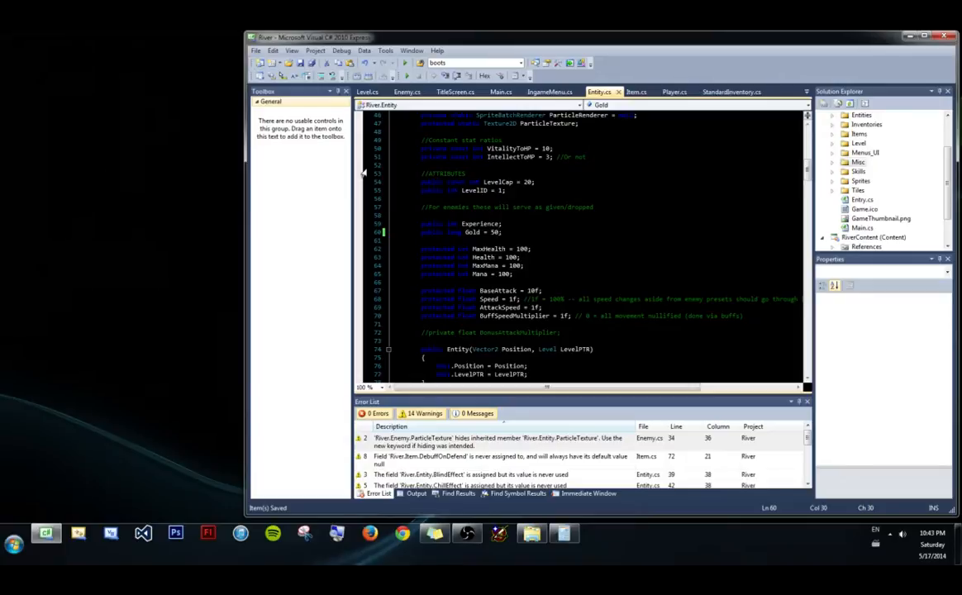
{"action": "mouse_move", "coordinate": [405, 62]}
{"action": "type", "text": "2"}
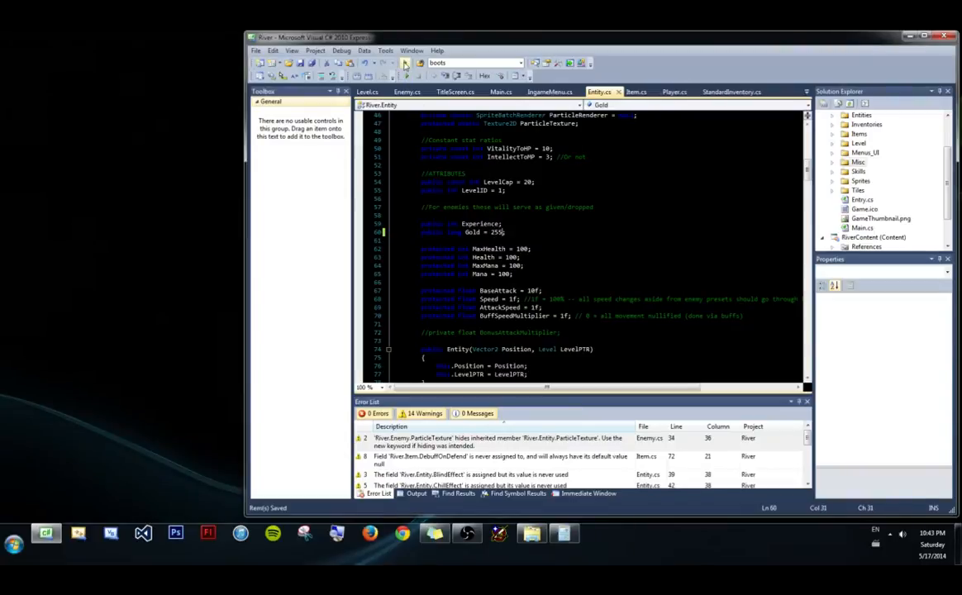
- Start debugging so the game runs with the player's gold set to 255
{"action": "left_click", "coordinate": [407, 74]}
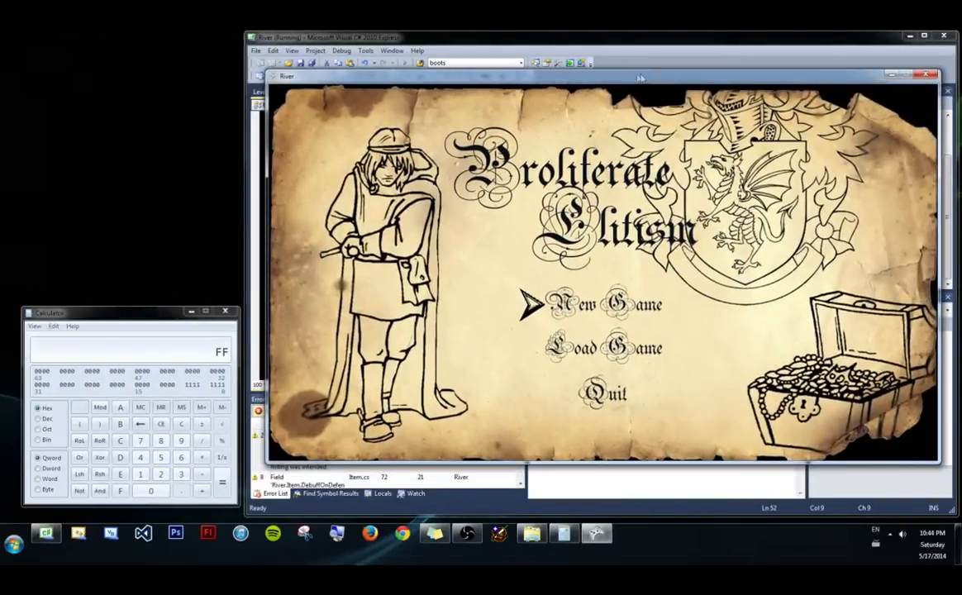
- Begin a New Game from River's title screen
{"action": "left_click", "coordinate": [604, 304]}
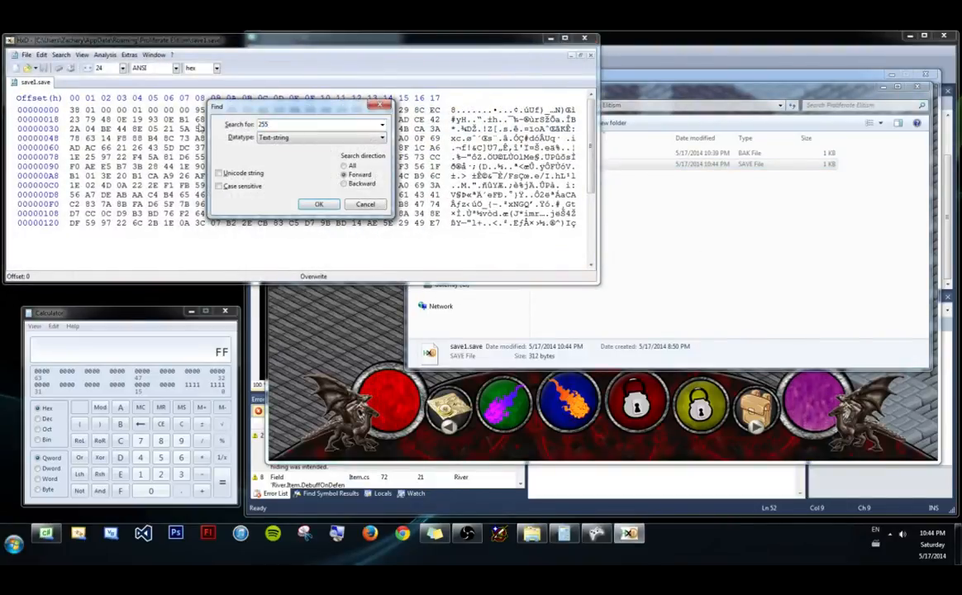
- Find 255 as hex-values in save1.save, then insert extra bytes at the gold value
{"action": "left_click", "coordinate": [321, 138]}
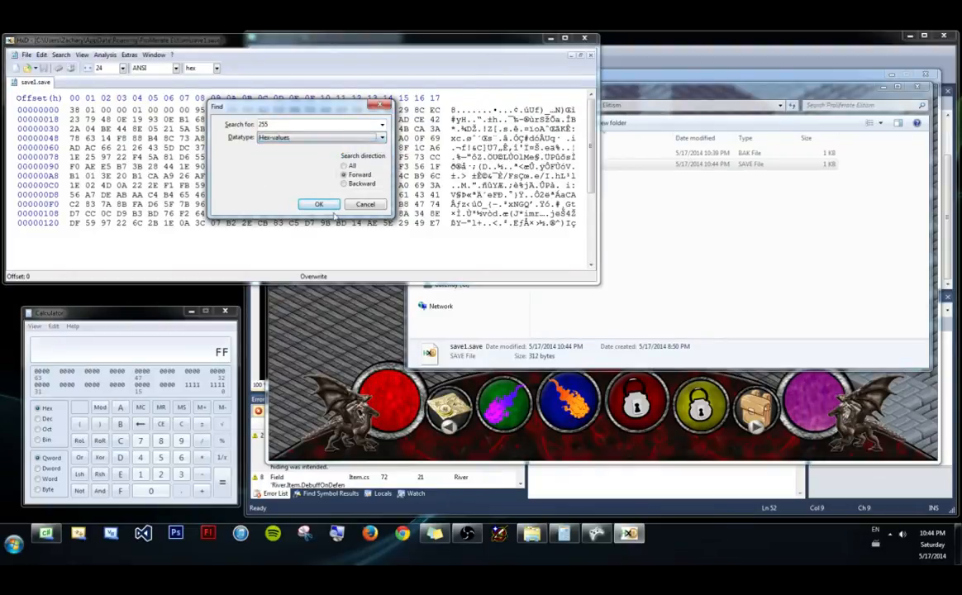
{"action": "left_click", "coordinate": [319, 205]}
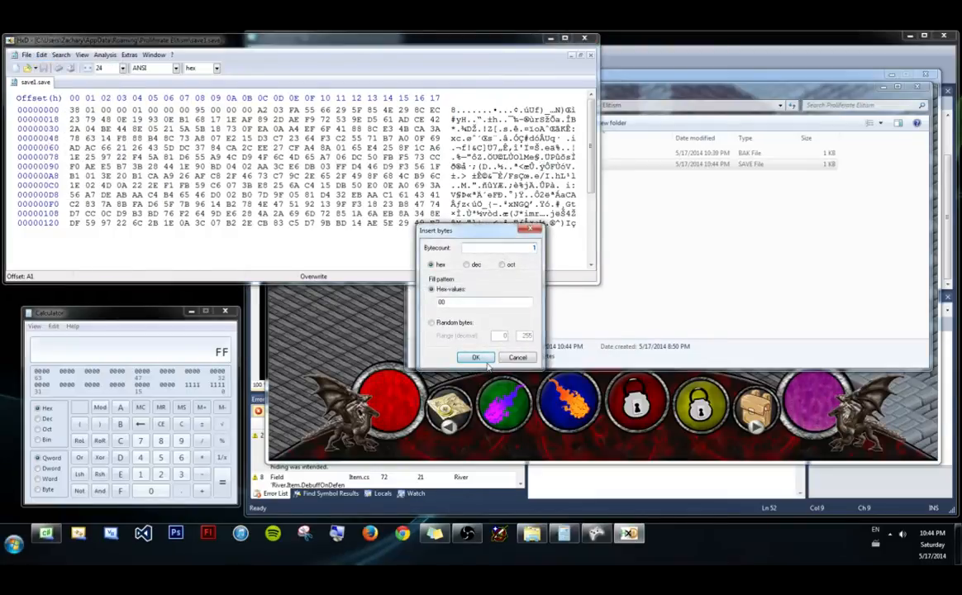
{"action": "left_click", "coordinate": [476, 357]}
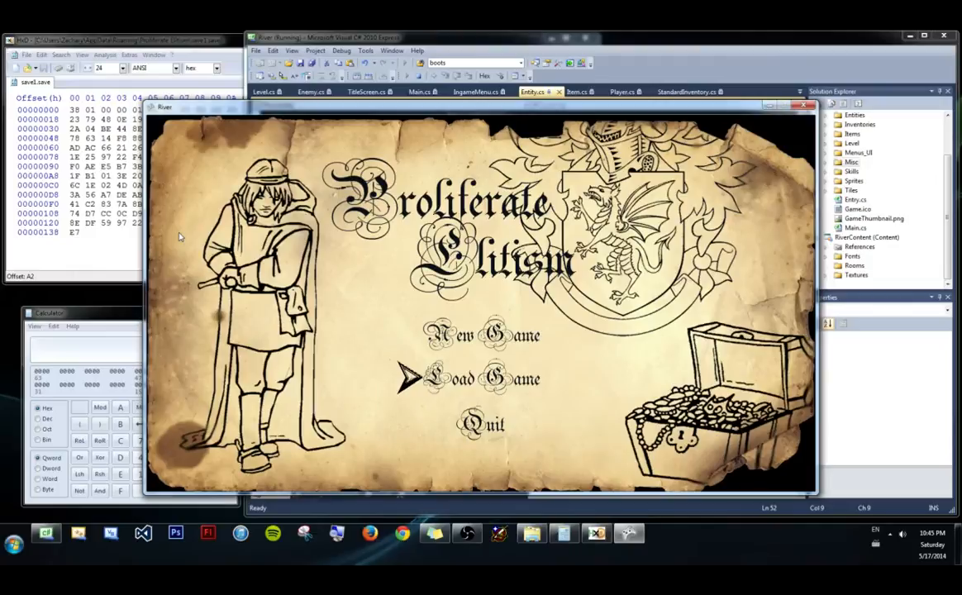
{"action": "mouse_move", "coordinate": [56, 278]}
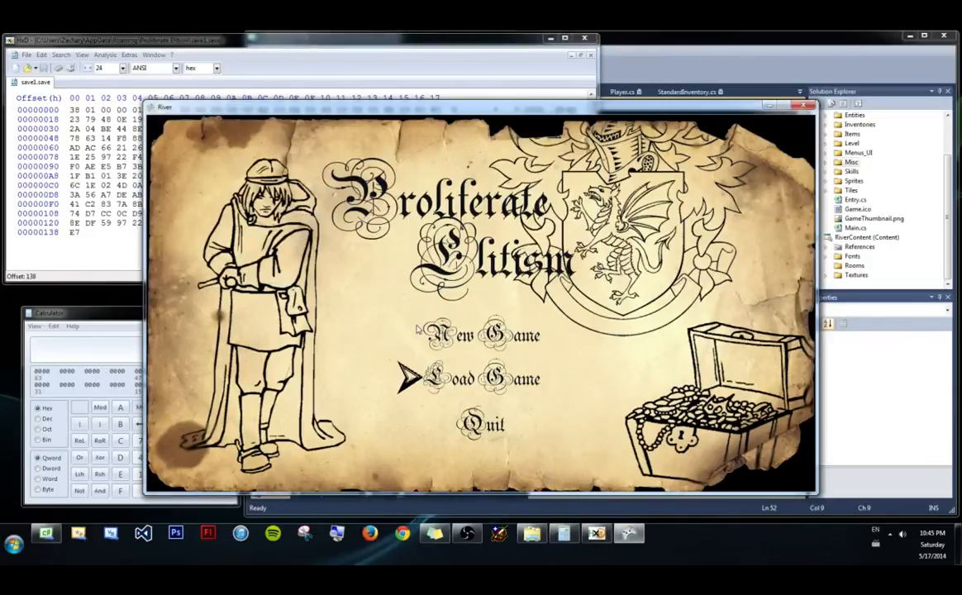
- Load the hex-edited save, which throws a corrupted save file exception
{"action": "left_click", "coordinate": [486, 334]}
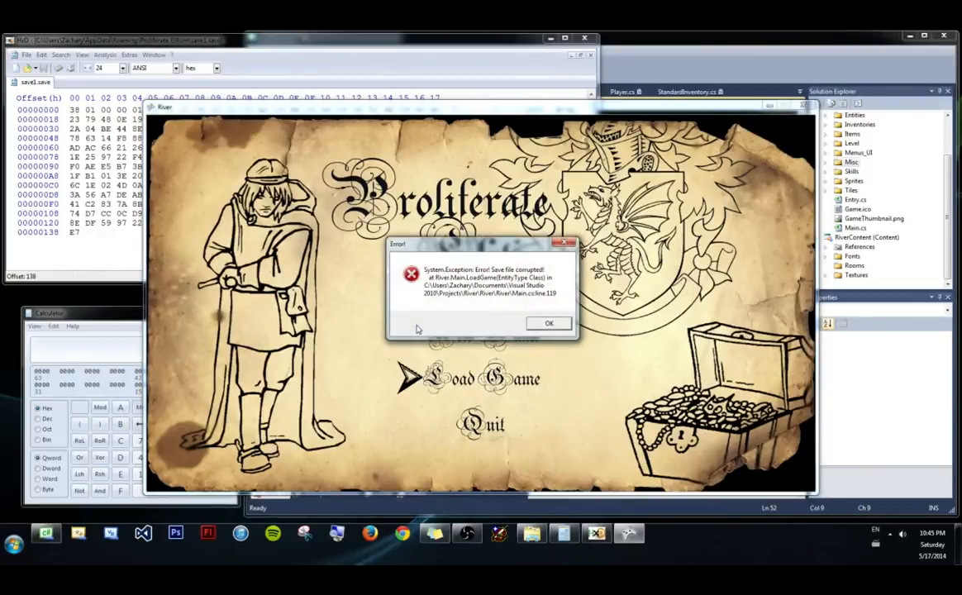
{"action": "mouse_move", "coordinate": [360, 344]}
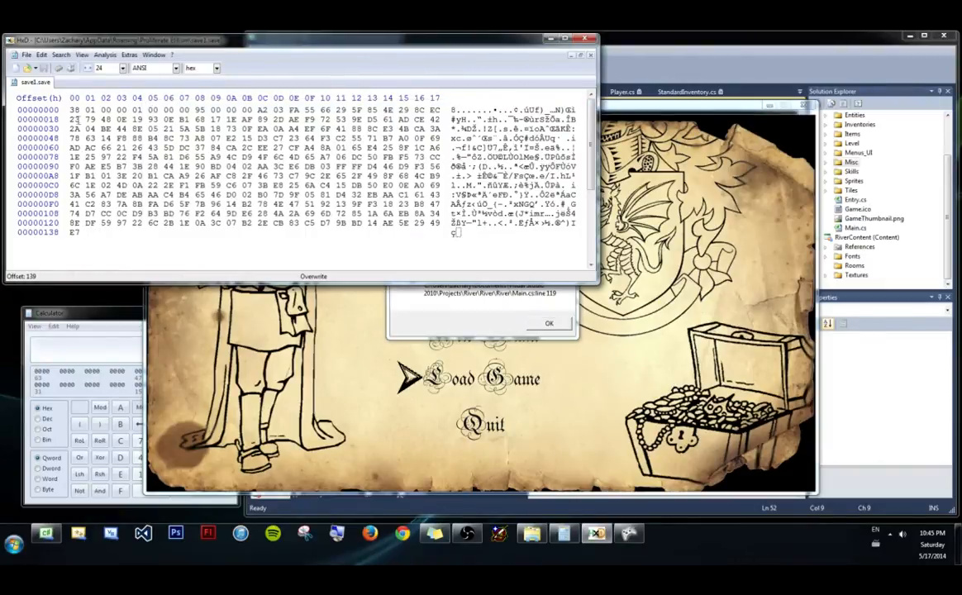
- Undo the byte insertion and select a single byte in save1.save
{"action": "key", "text": "ctrl+a"}
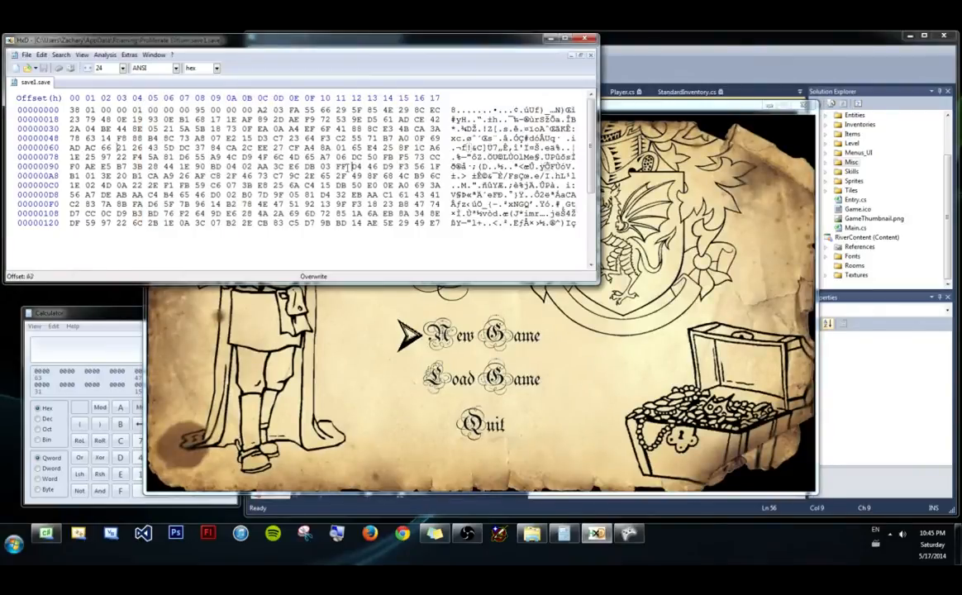
{"action": "left_click", "coordinate": [341, 166]}
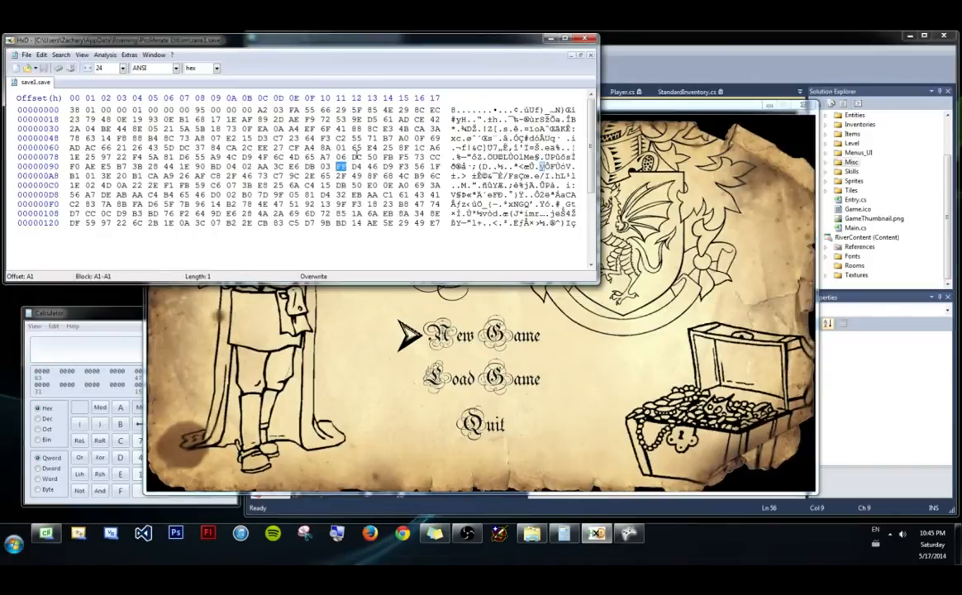
{"action": "mouse_move", "coordinate": [626, 332]}
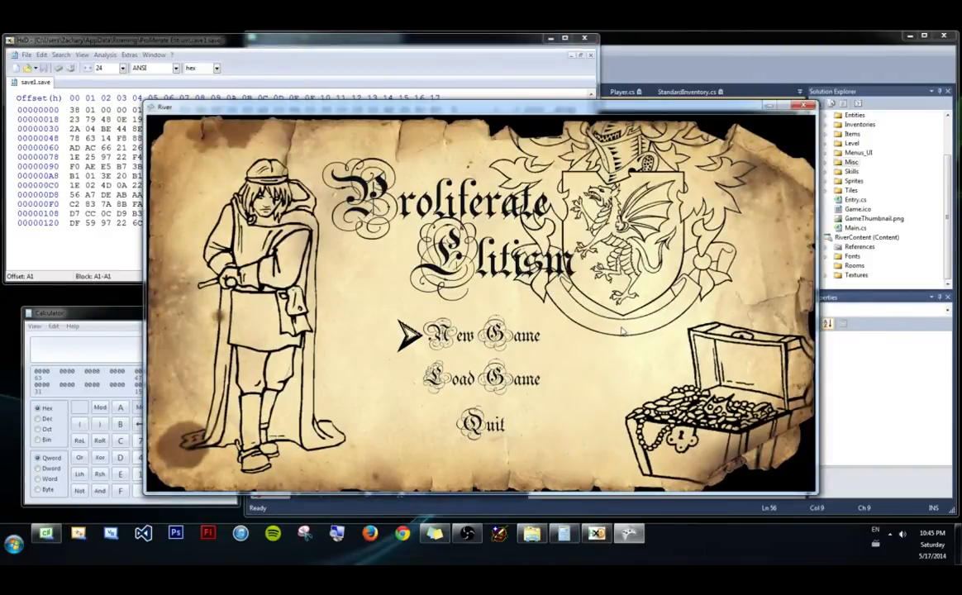
- Start a new game and switch Calculator to Dec to read the 264 gold value
{"action": "left_click", "coordinate": [471, 334]}
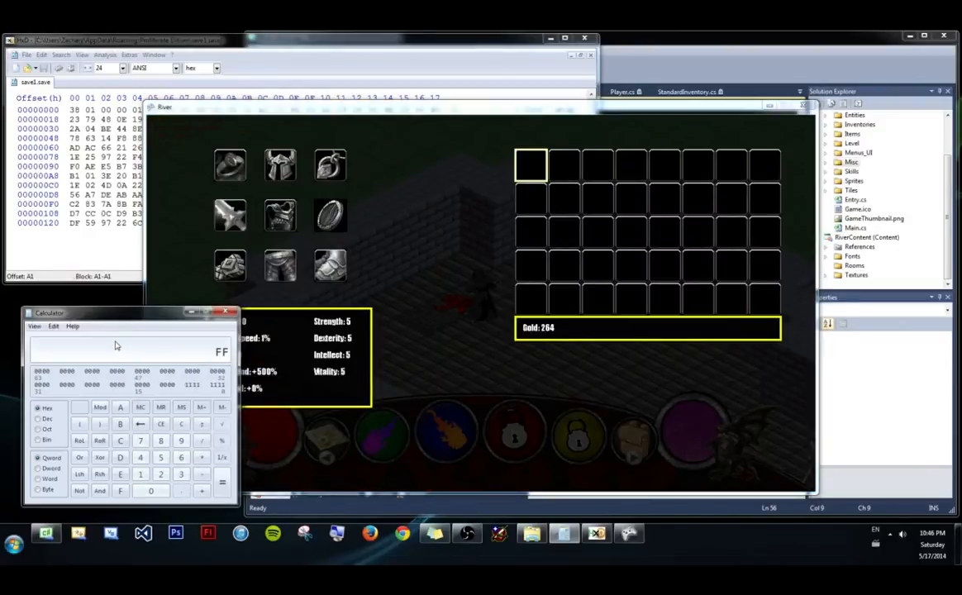
{"action": "left_click", "coordinate": [38, 420]}
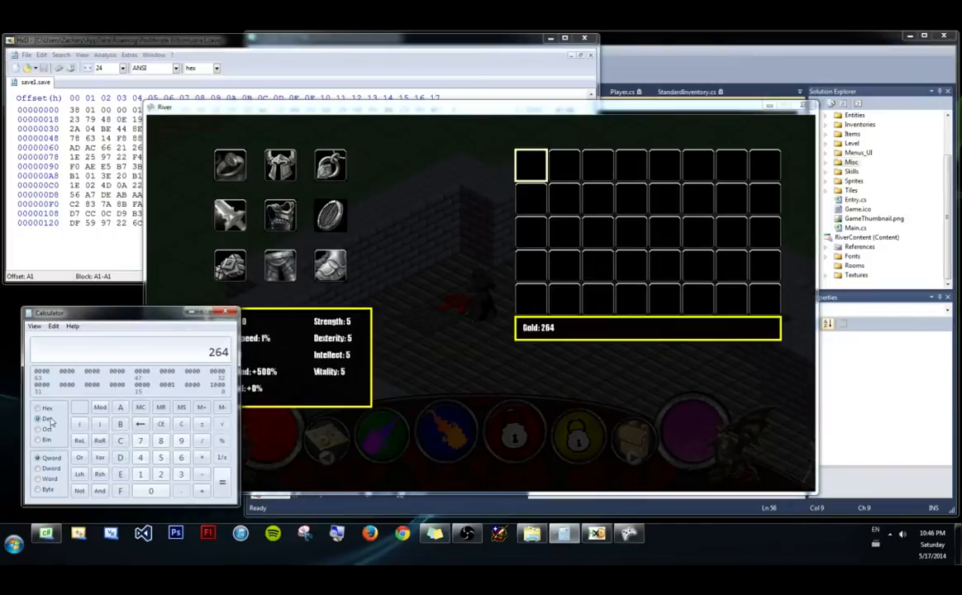
{"action": "left_click", "coordinate": [38, 407]}
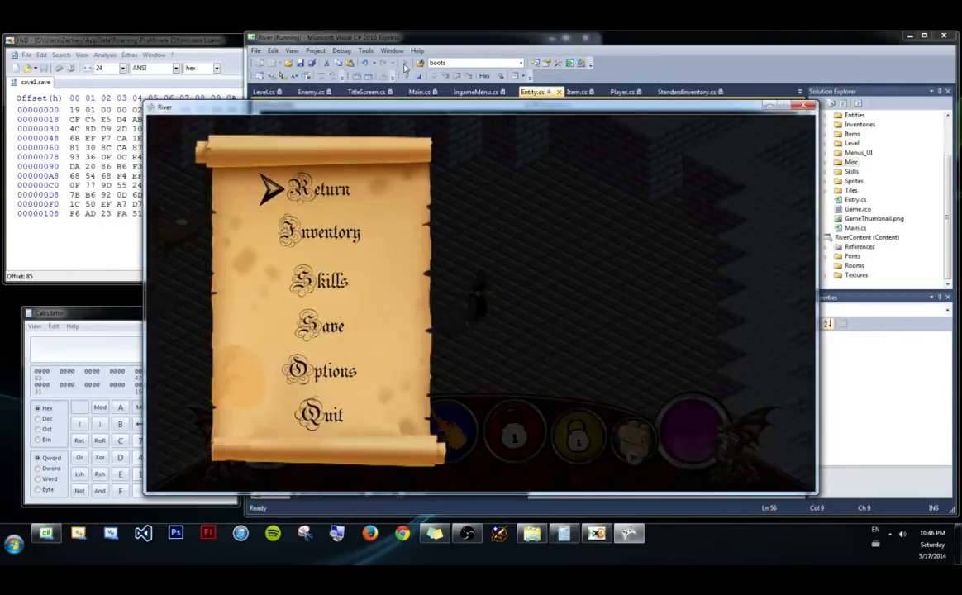
- View the inventory showing 65,535 gold, then return to the pause menu
{"action": "left_click", "coordinate": [321, 231]}
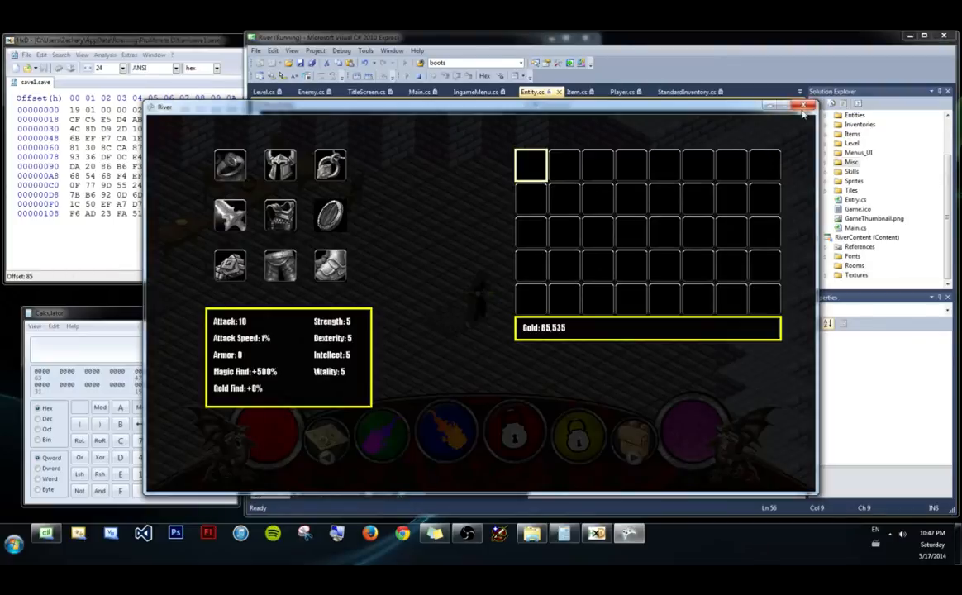
{"action": "mouse_move", "coordinate": [806, 109]}
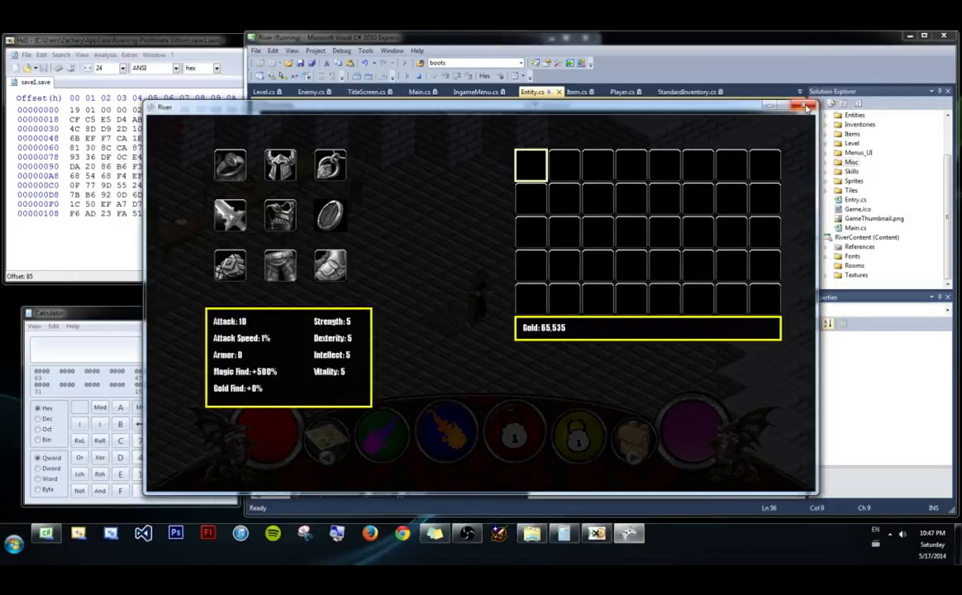
{"action": "left_click", "coordinate": [807, 106]}
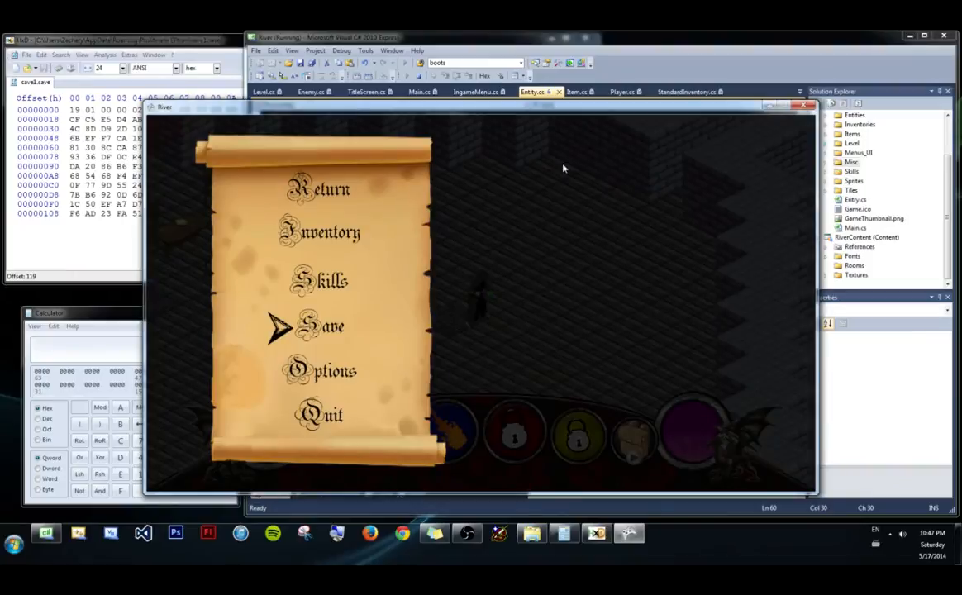
{"action": "mouse_move", "coordinate": [546, 266]}
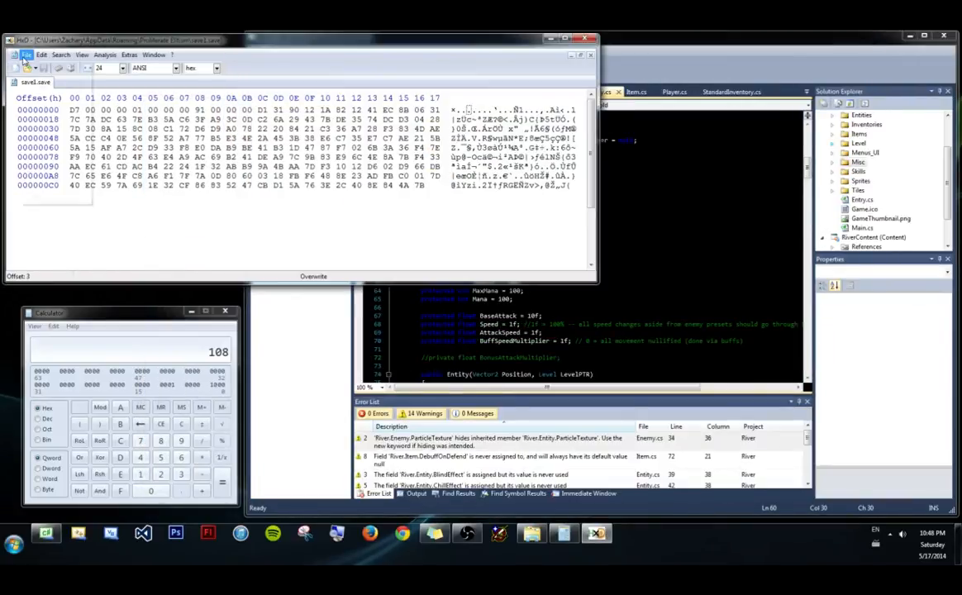
- Browse from the user's home folder toward the AppData save folder to open a save
{"action": "left_click", "coordinate": [27, 55]}
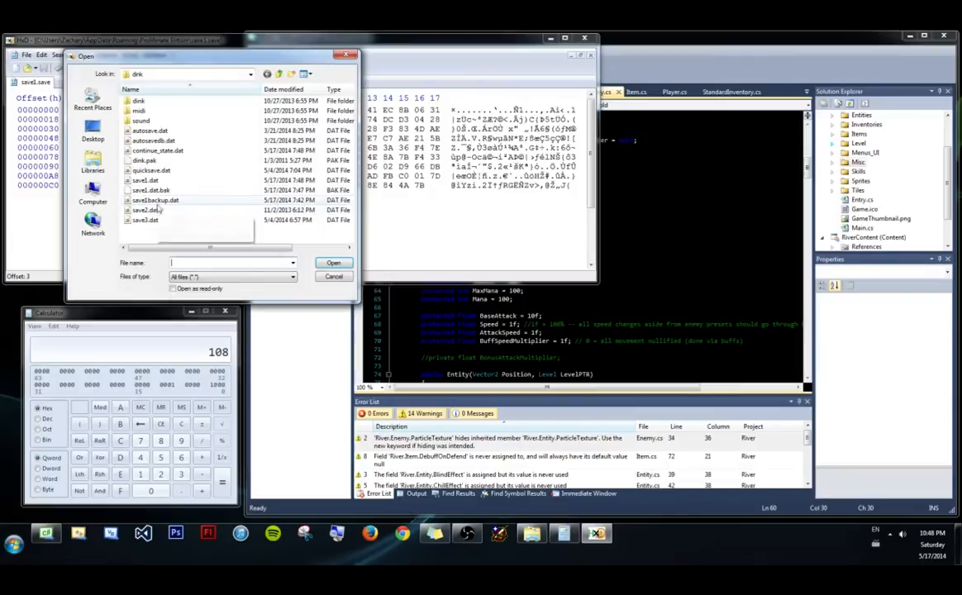
{"action": "left_click", "coordinate": [251, 74]}
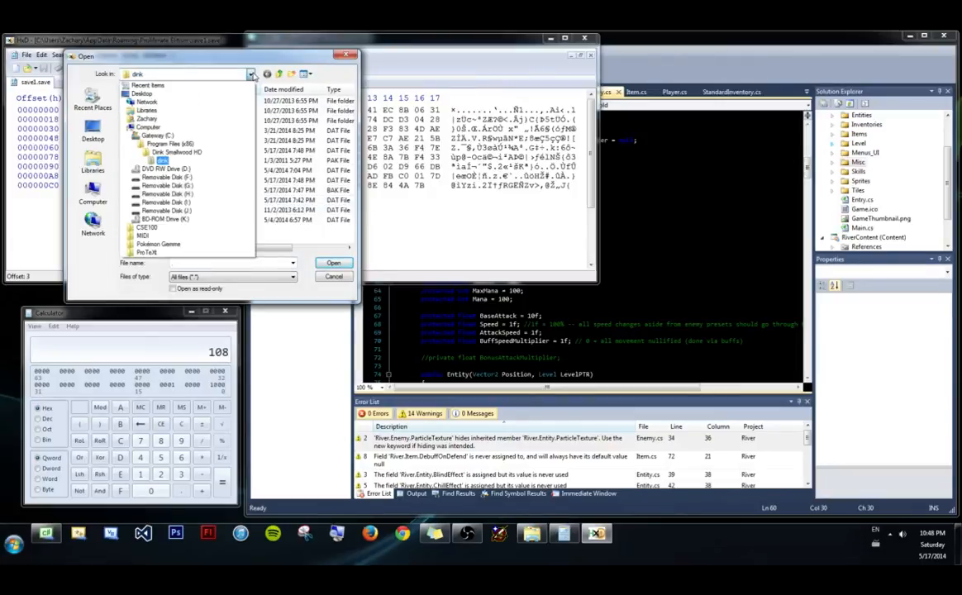
{"action": "left_click", "coordinate": [147, 119]}
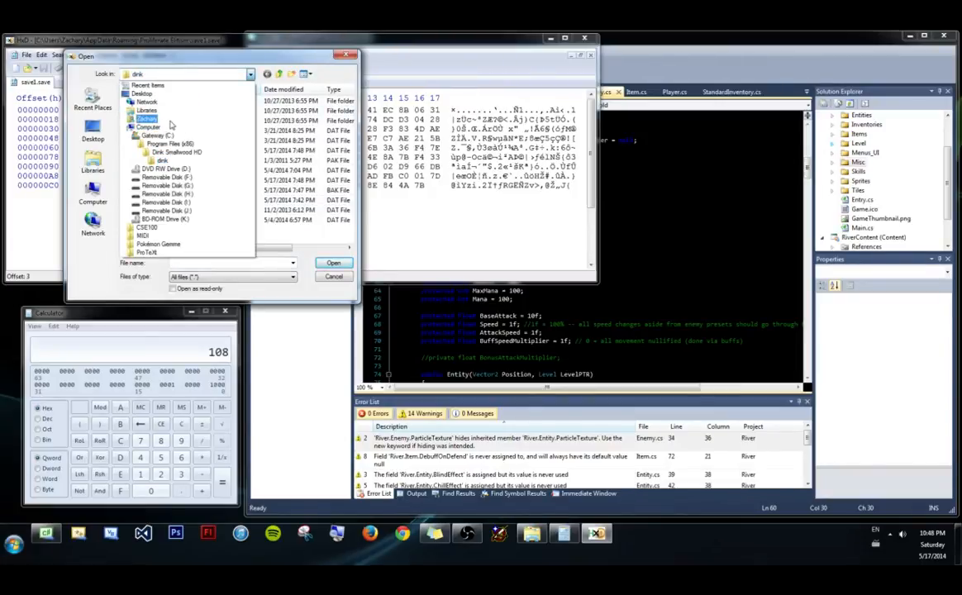
{"action": "double_click", "coordinate": [148, 119]}
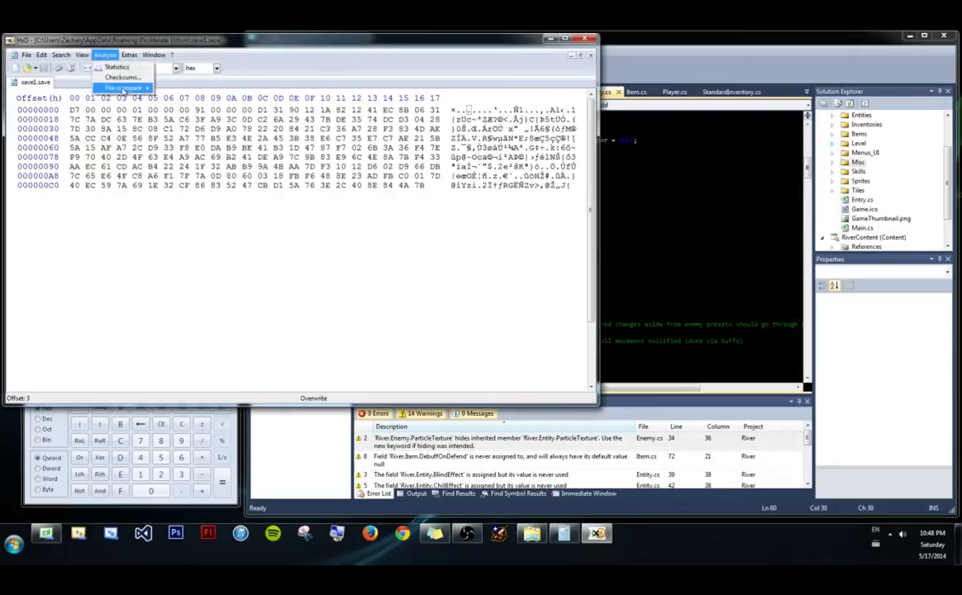
- Set up a file compare with save1.save as source and save1backup.save as target
{"action": "left_click", "coordinate": [124, 88]}
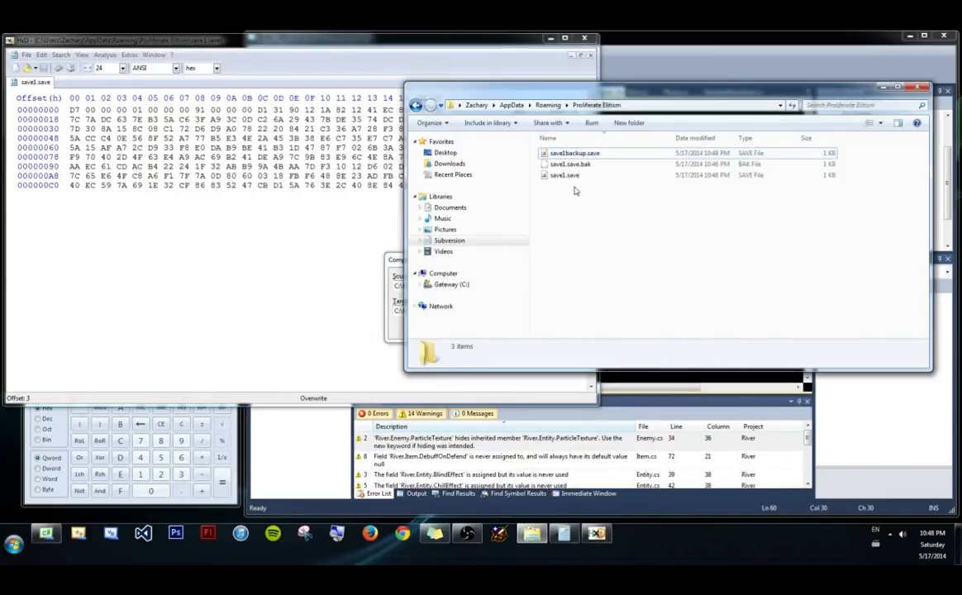
{"action": "left_click", "coordinate": [575, 152]}
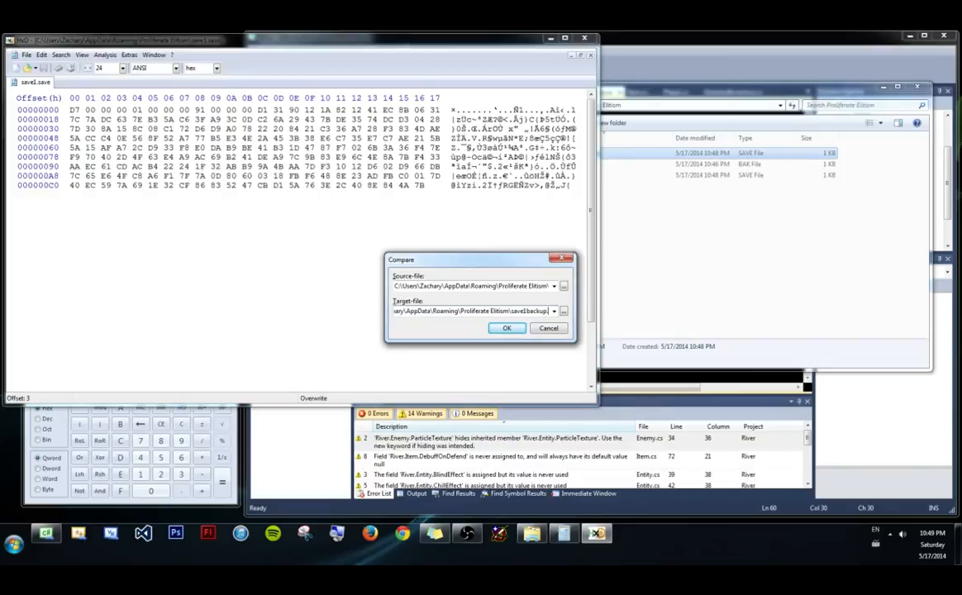
- Run the comparison and step through successive differing bytes between the saves
{"action": "left_click", "coordinate": [506, 327]}
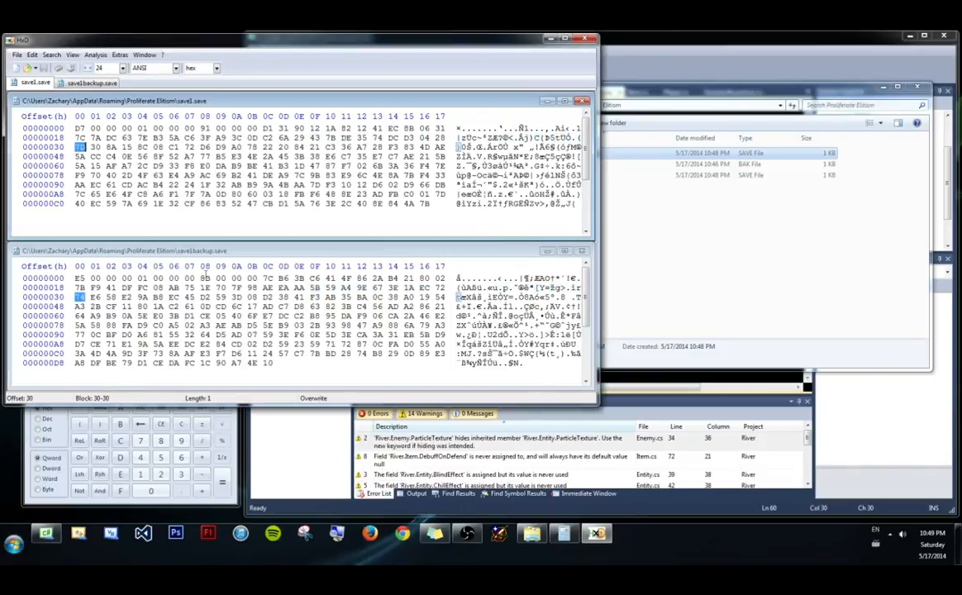
{"action": "left_click", "coordinate": [315, 145]}
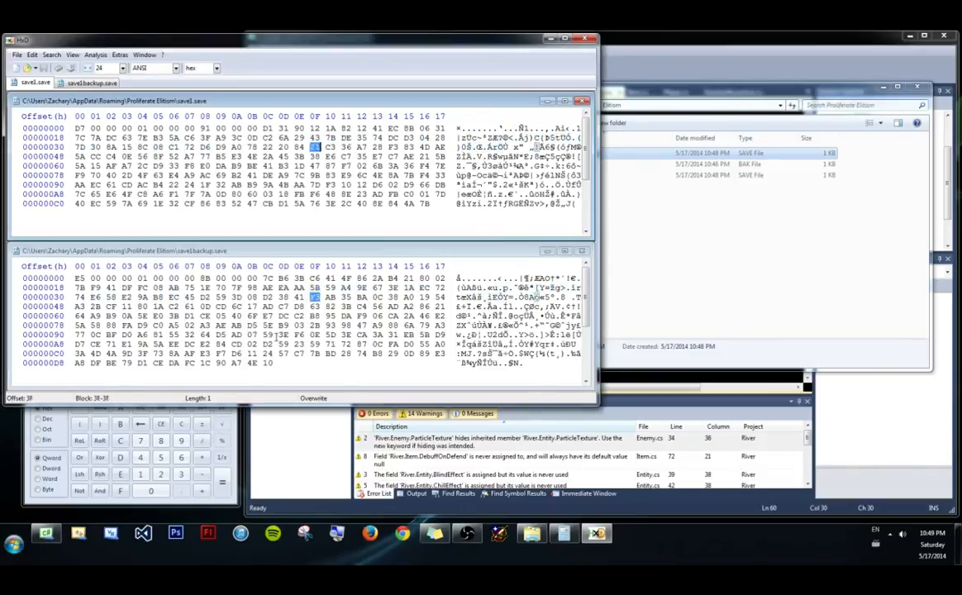
{"action": "left_click", "coordinate": [125, 175]}
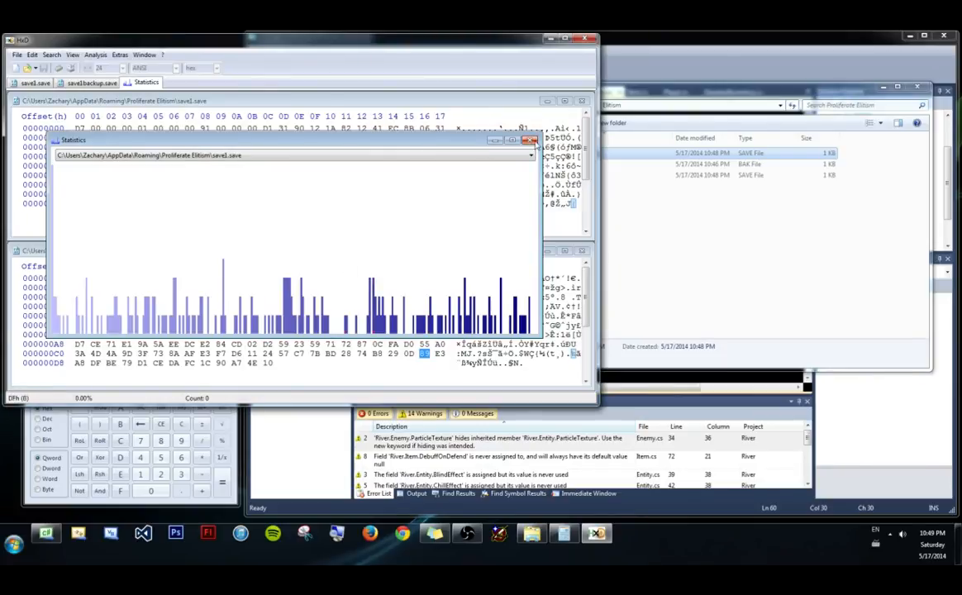
- Close the byte statistics window and both compared save files, leaving HxD empty
{"action": "left_click", "coordinate": [582, 101]}
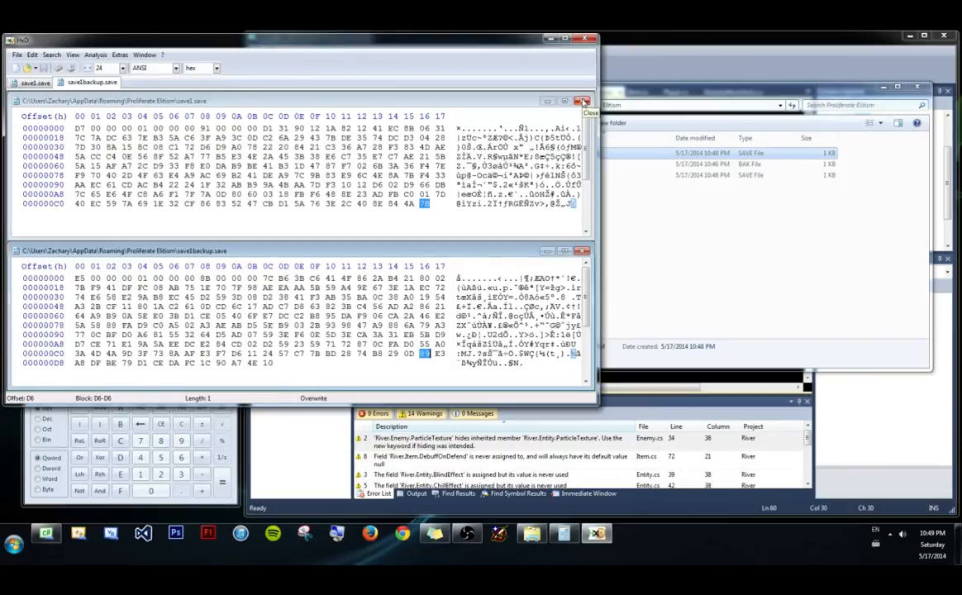
{"action": "left_click", "coordinate": [582, 101]}
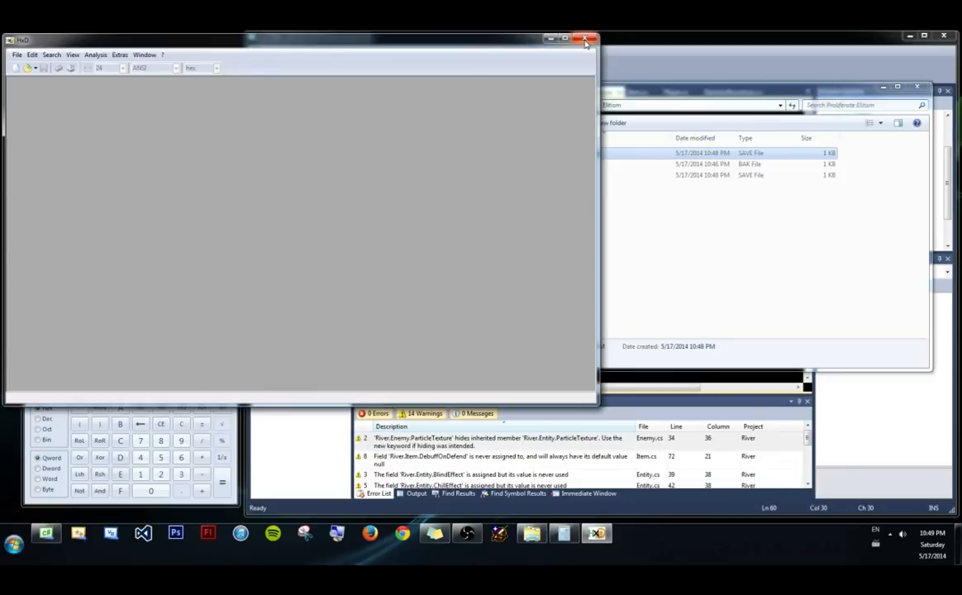
{"action": "mouse_move", "coordinate": [587, 39]}
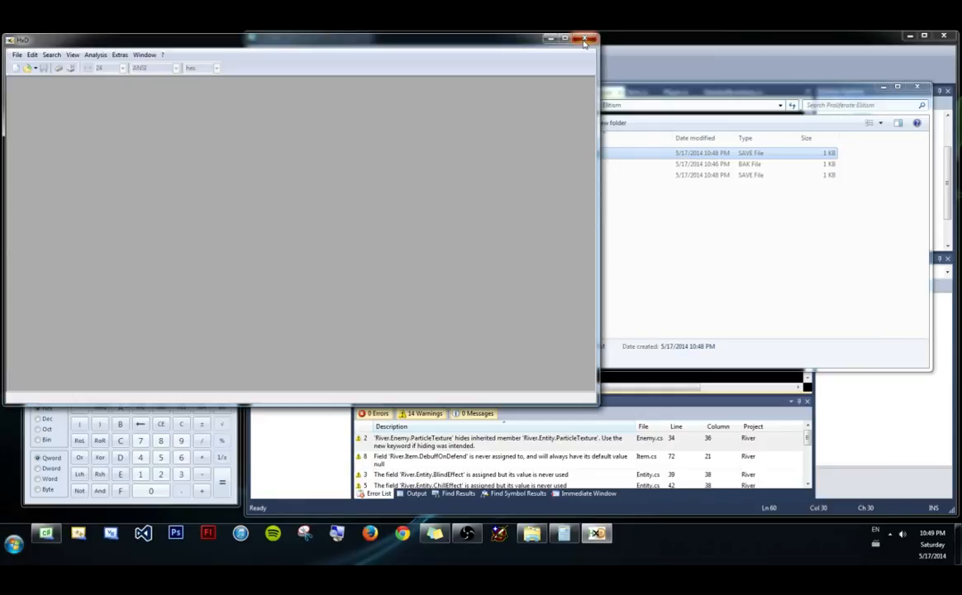
- Bring Visual Studio with the River project's Entity.cs (Gold = 75) back to the front
{"action": "left_click", "coordinate": [585, 40]}
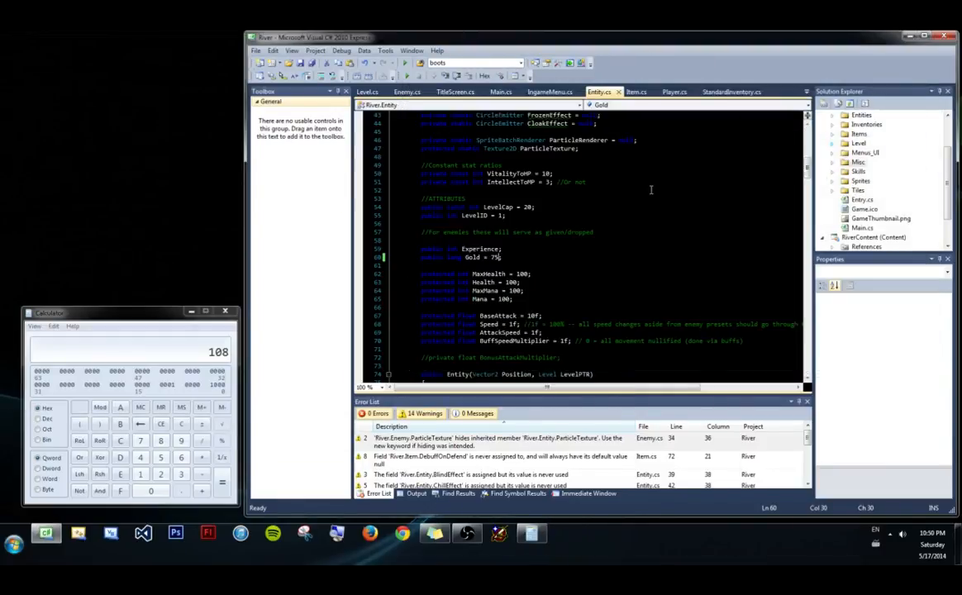
{"action": "mouse_move", "coordinate": [698, 212]}
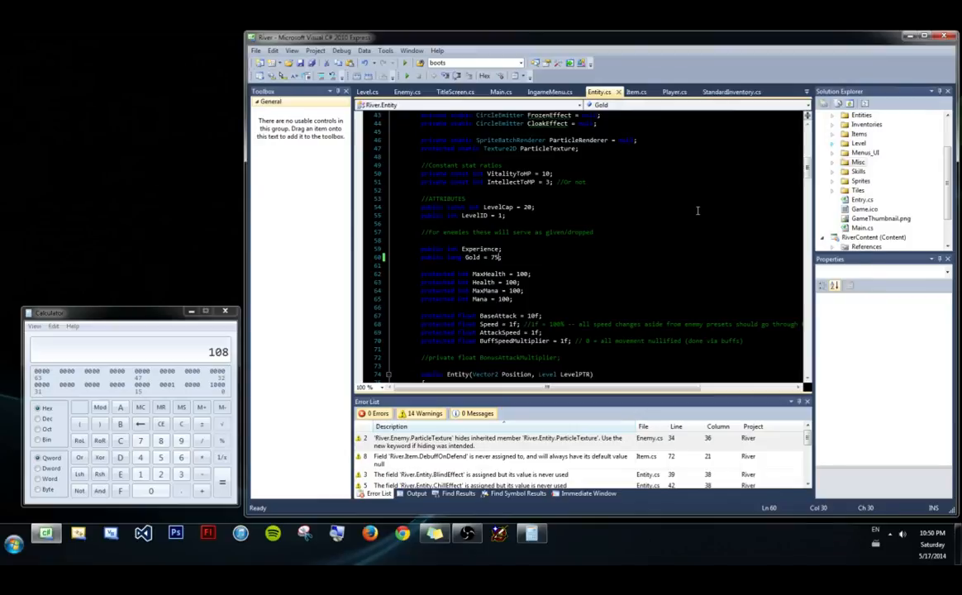